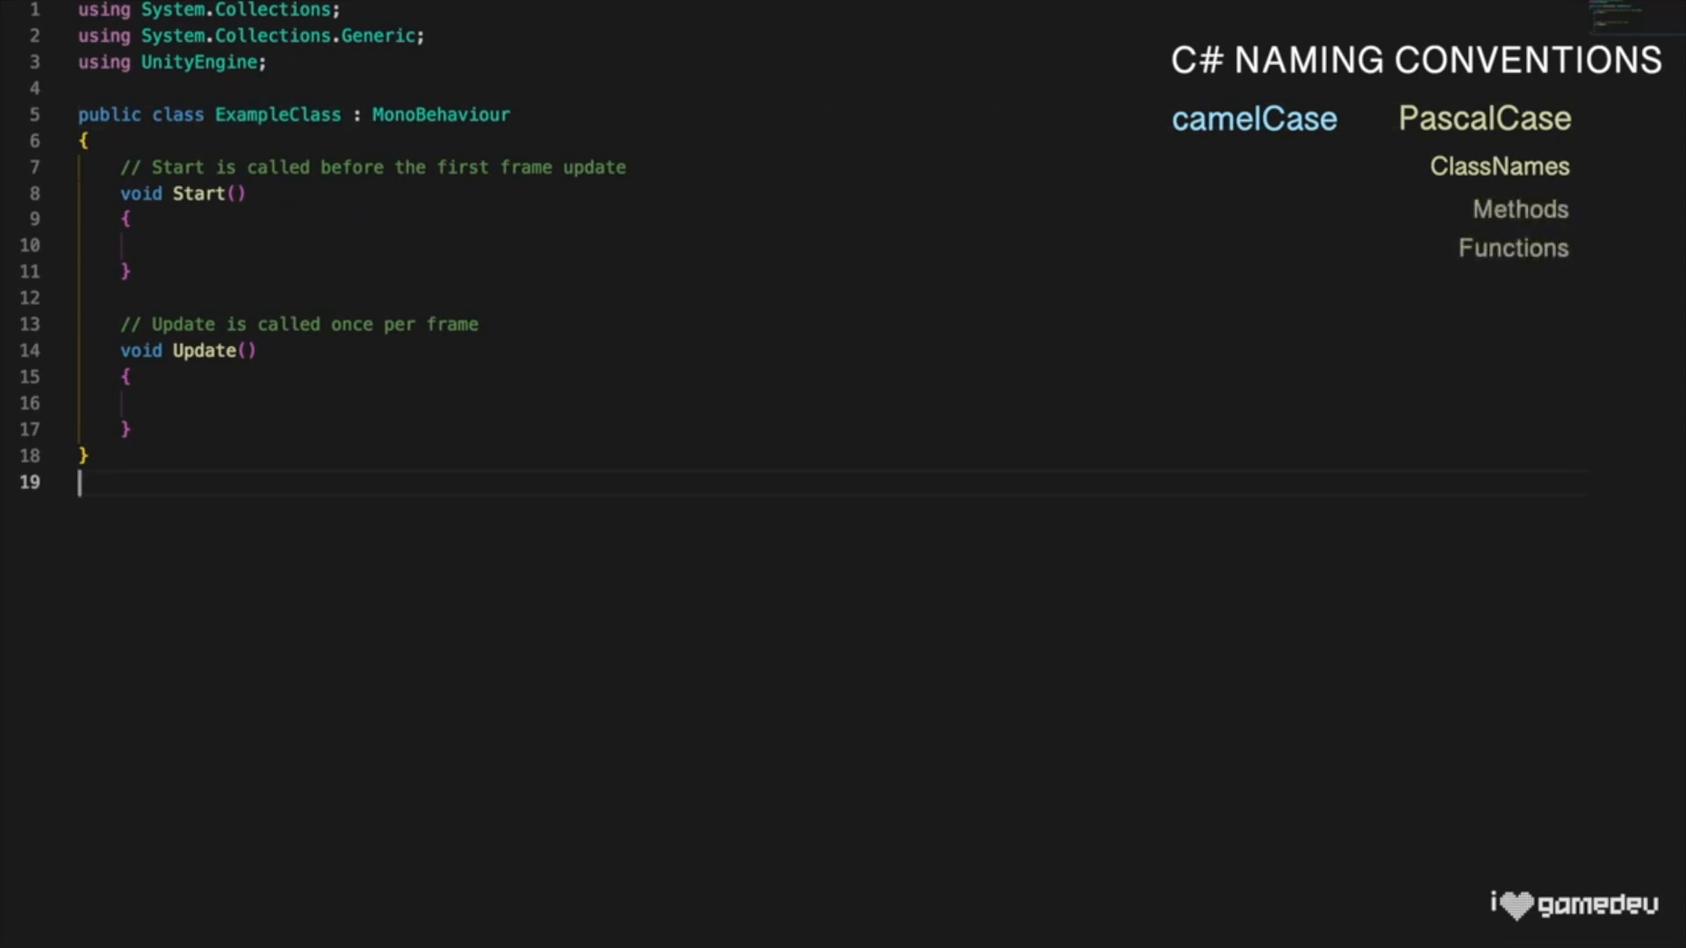
{"action": "type", "text": "void ExampleMethod(ExampleClass exampleParameter) {"}
{"action": "type", "text": "protected int ExampleProtectedMember;"}
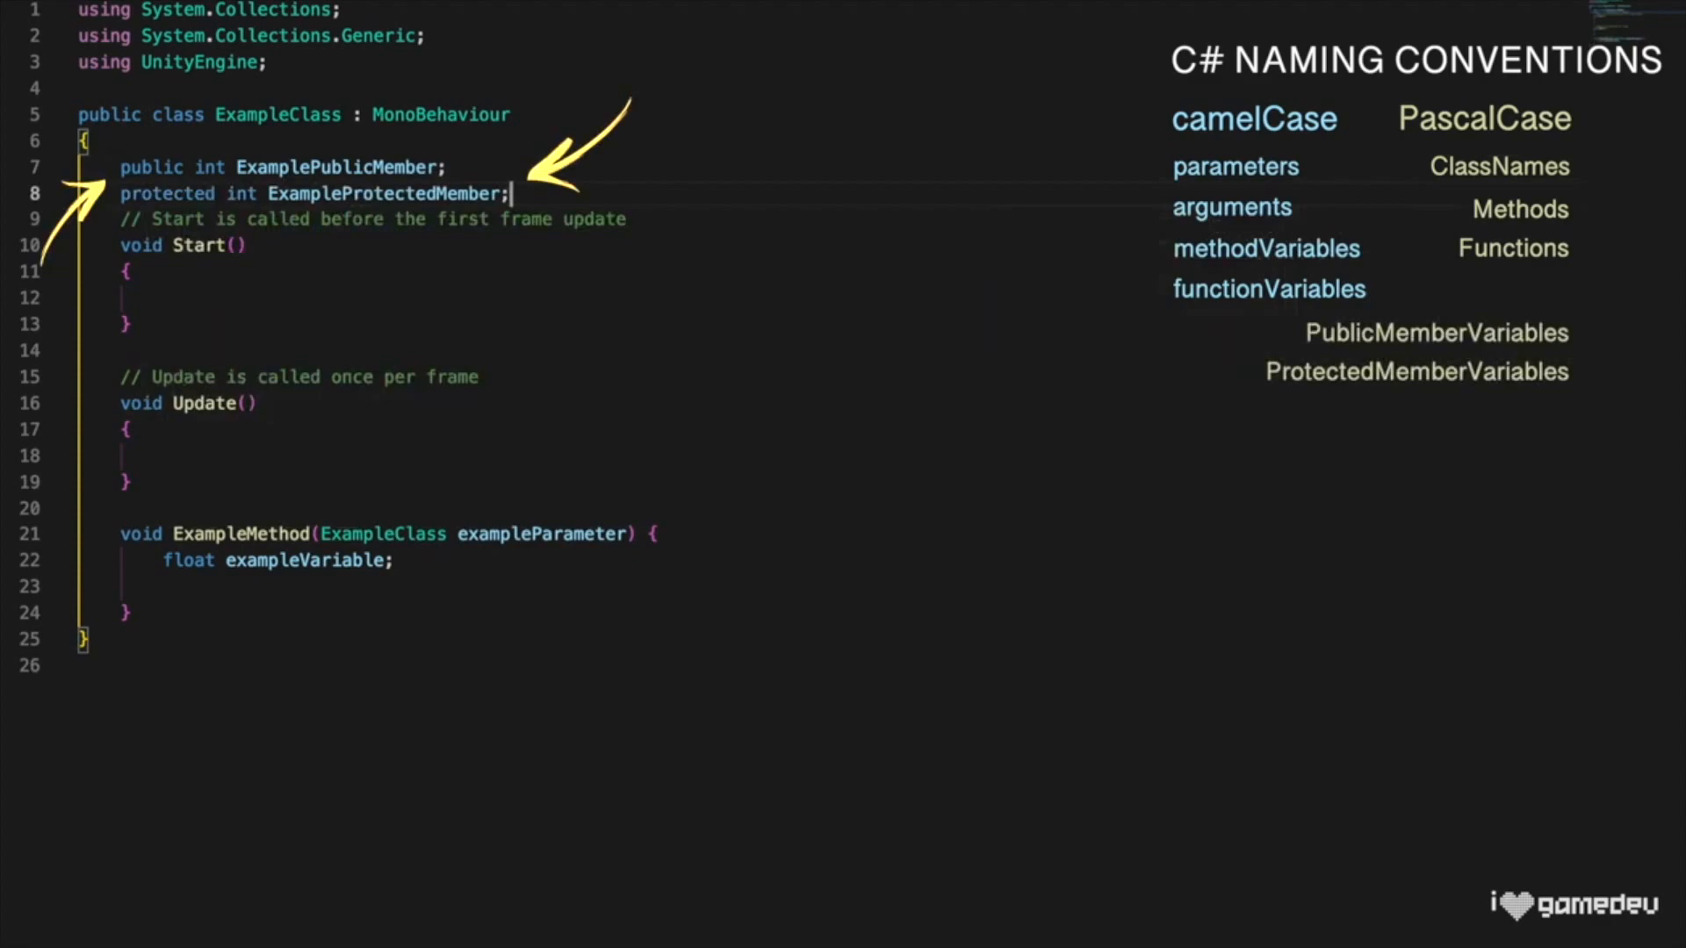
{"action": "type", "text": "private int _examplePrivateMember;"}
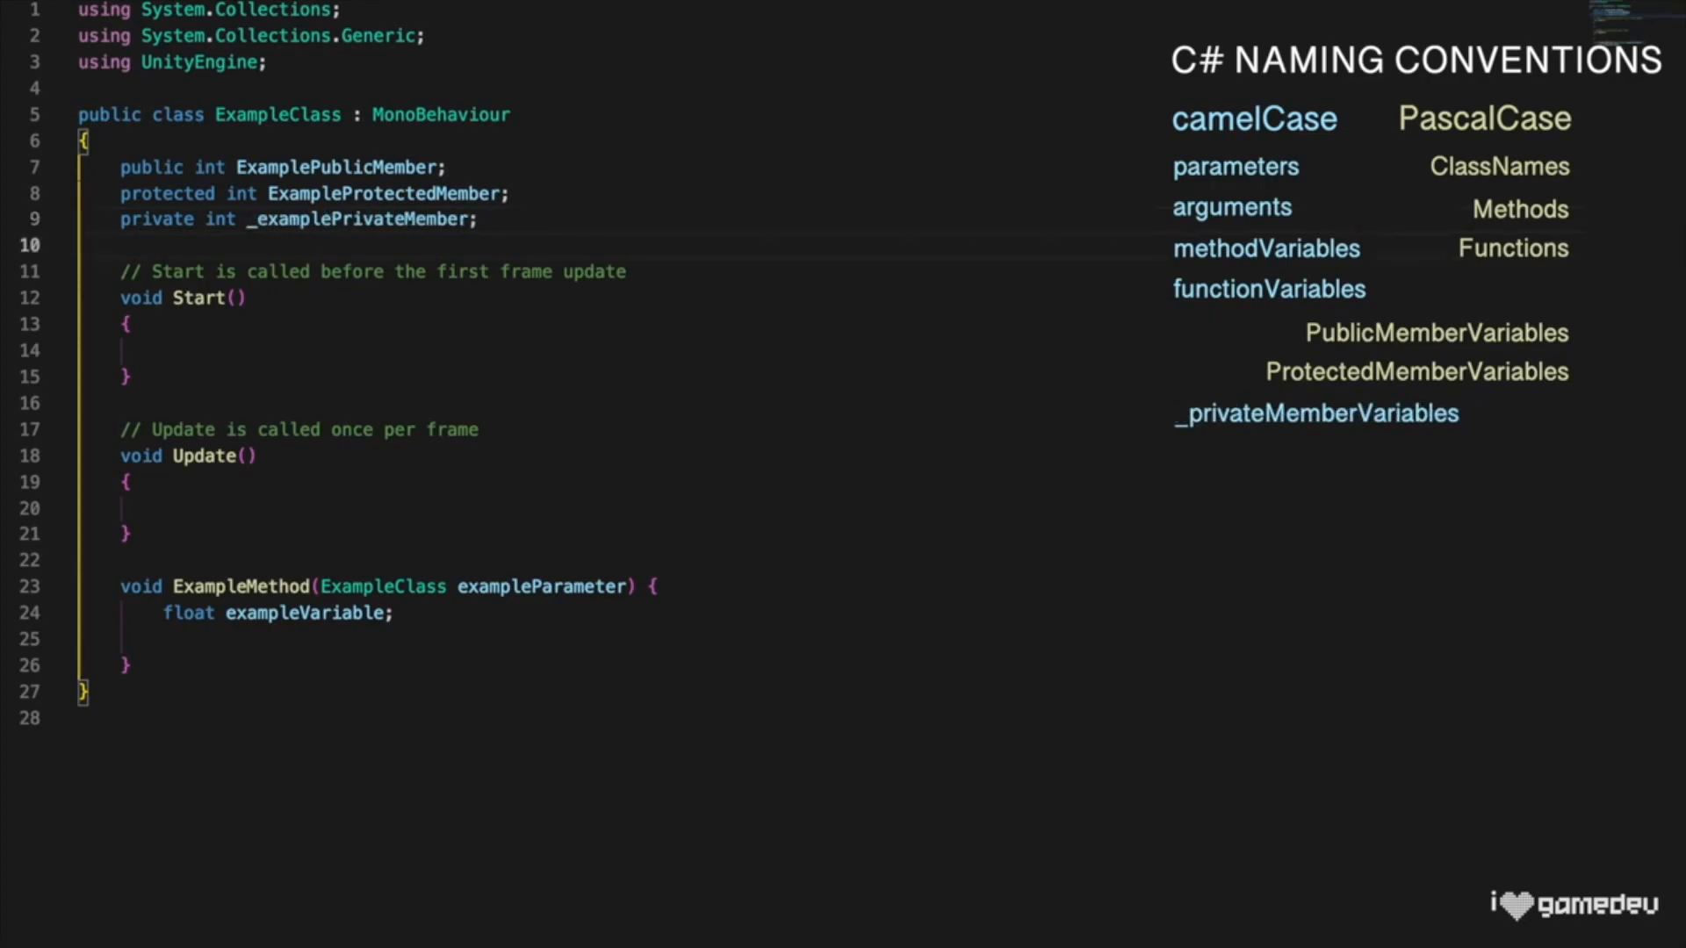
{"action": "type", "text": "public static int ExampleStaticVariable"}
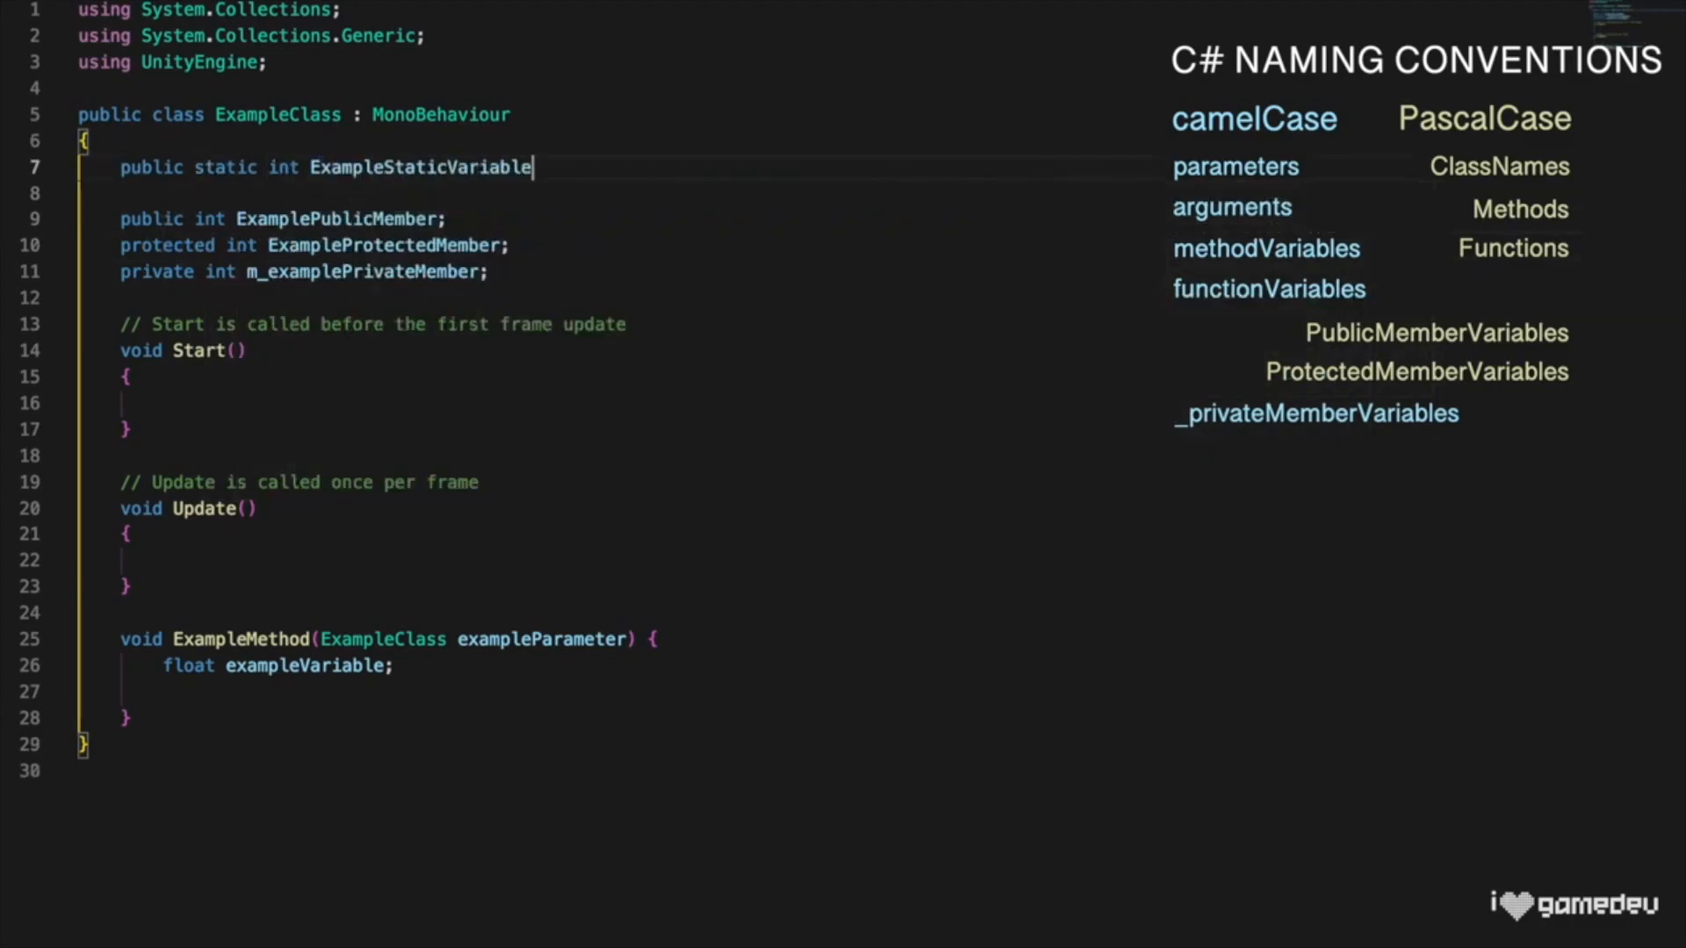